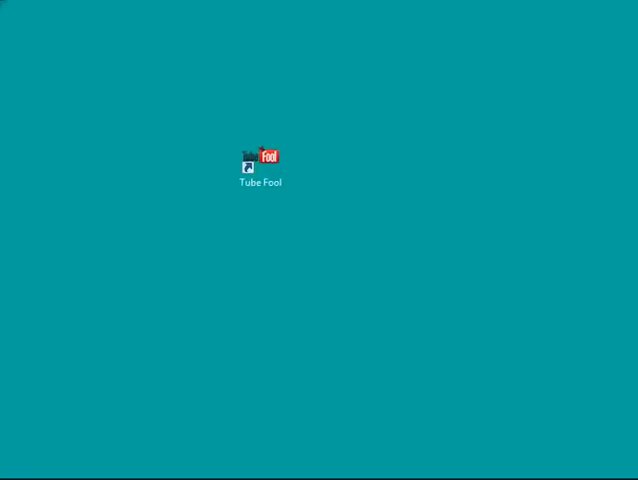
Launch Tube Fool as administrator from its desktop shortcut.
right_click(258, 160)
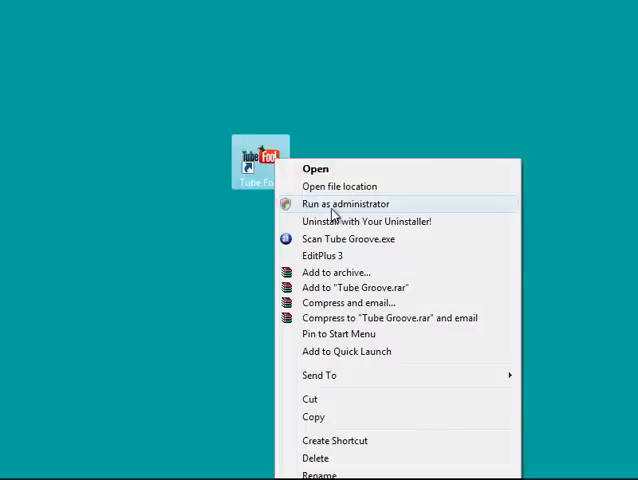
left_click(347, 203)
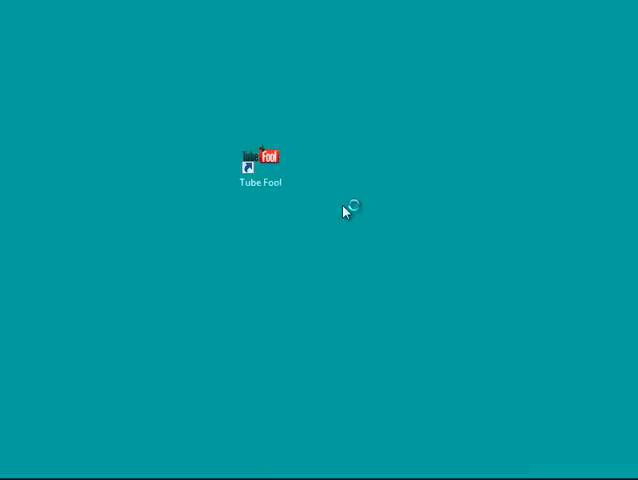
double_click(259, 157)
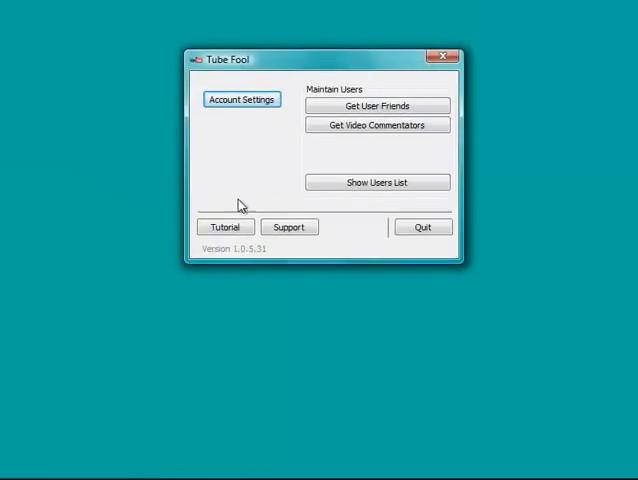
mouse_move(238, 258)
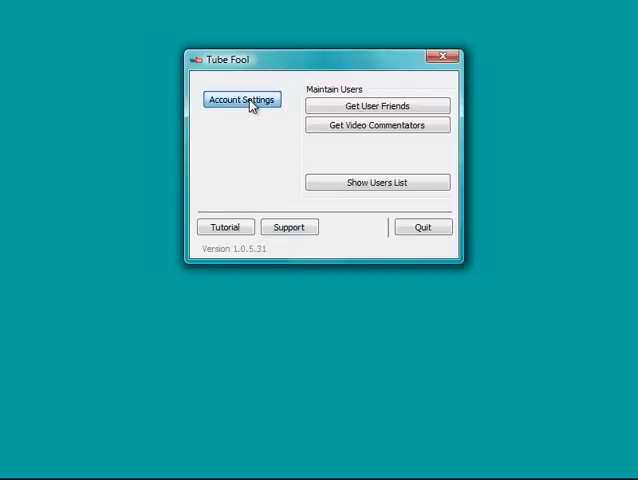
Enter username networko and its password in Account Settings, verify the user, and dismiss the notice.
left_click(241, 99)
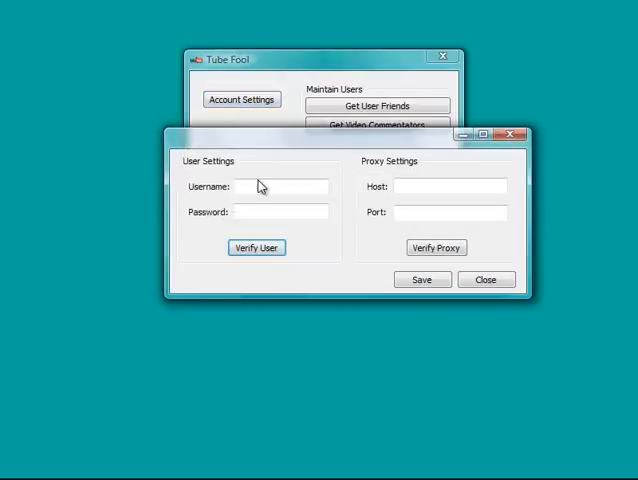
type("n")
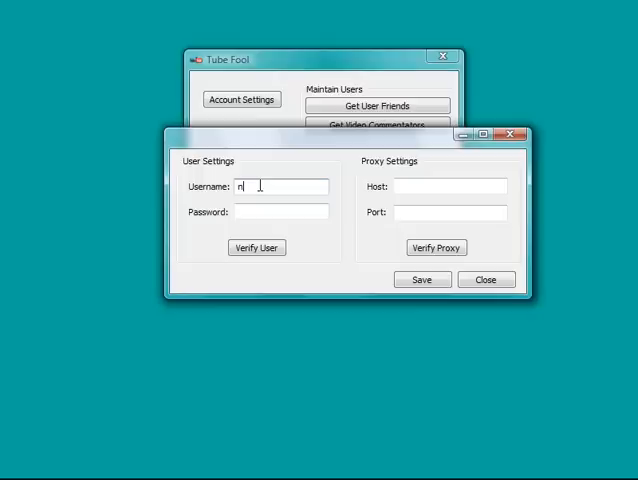
type("etworko")
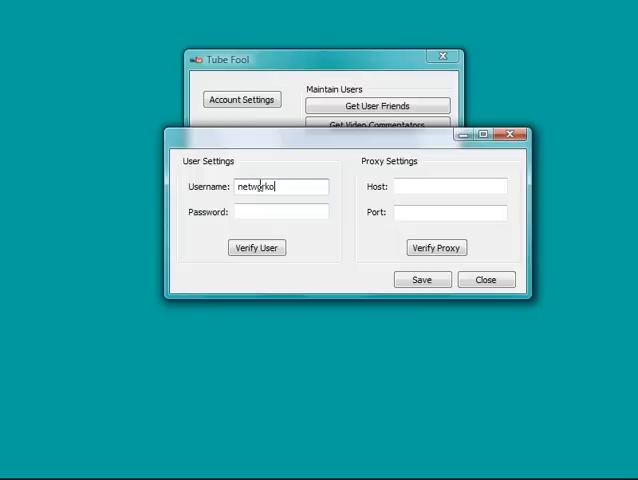
type("secre")
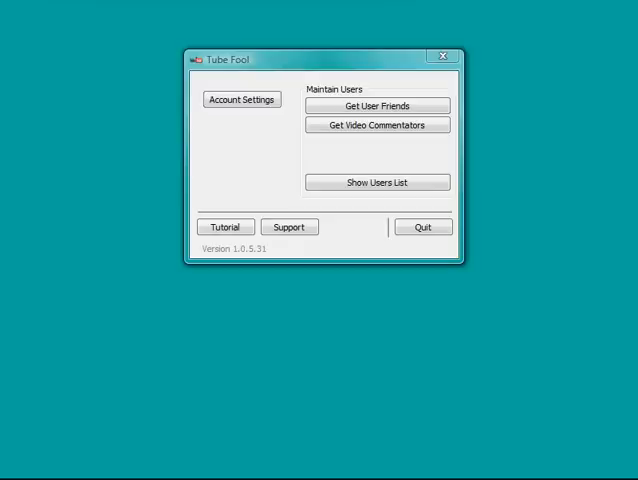
left_click(241, 99)
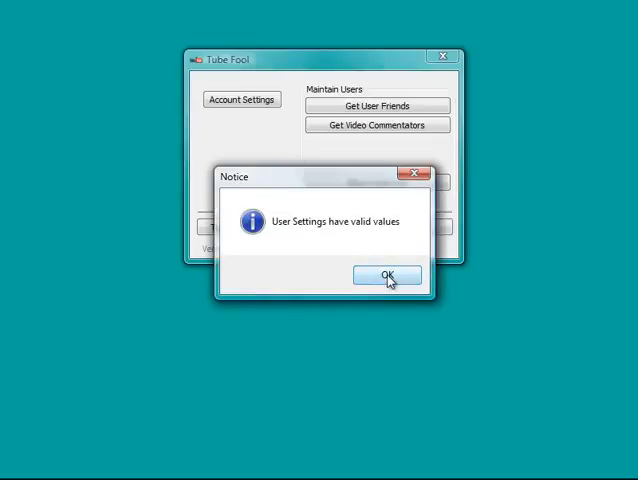
left_click(389, 276)
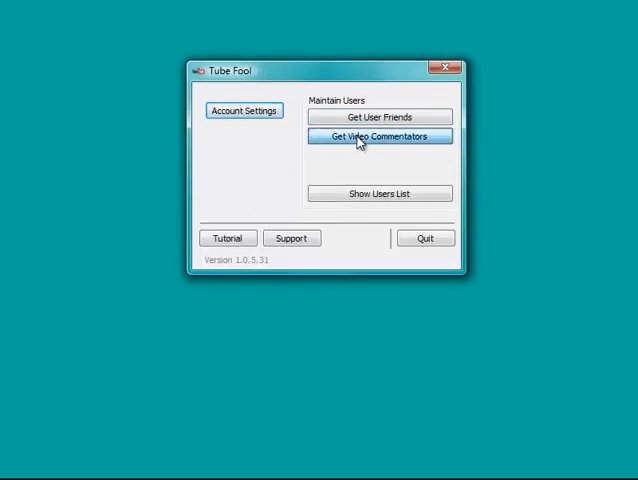
left_click(379, 136)
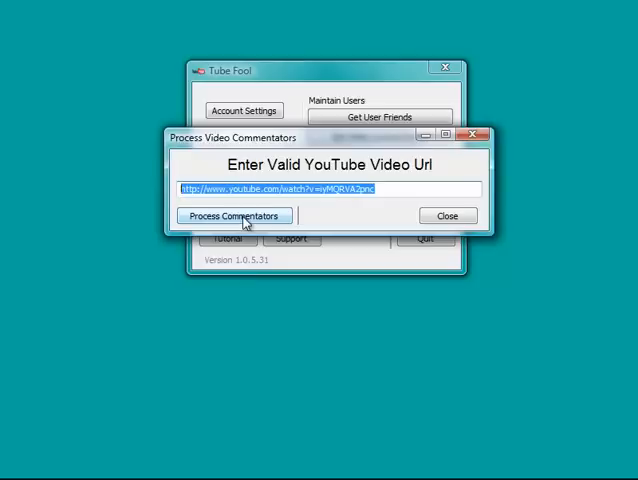
left_click(384, 189)
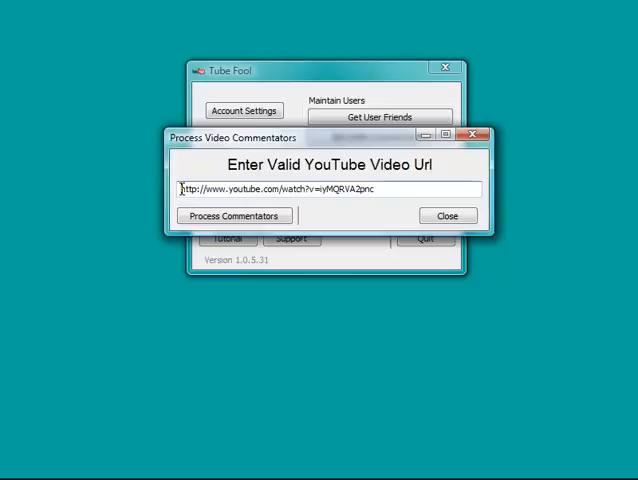
mouse_move(451, 207)
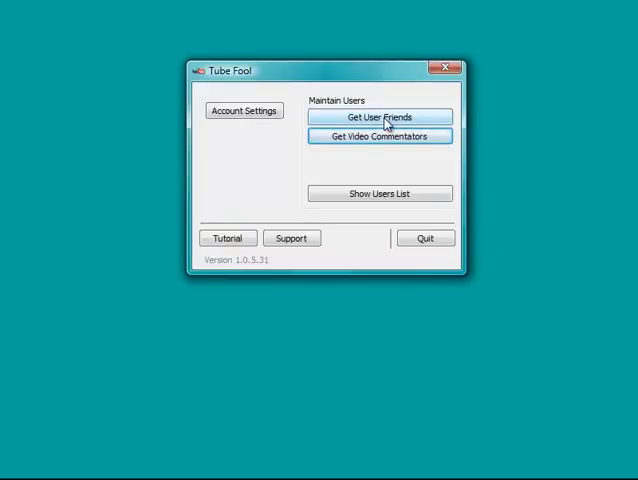
Open Get User Friends and focus the YouTube user name field.
left_click(378, 117)
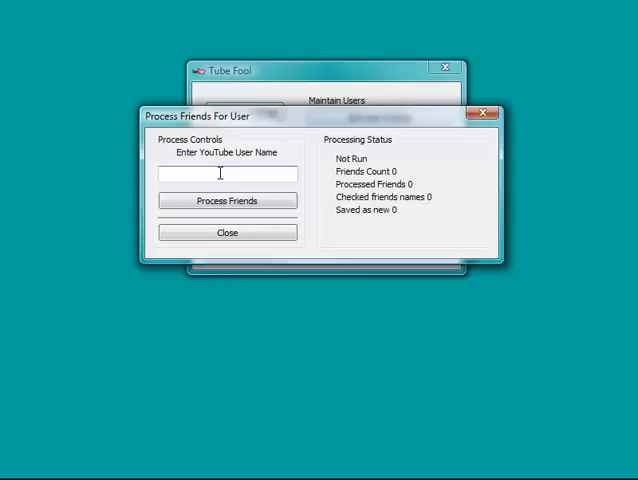
left_click(227, 173)
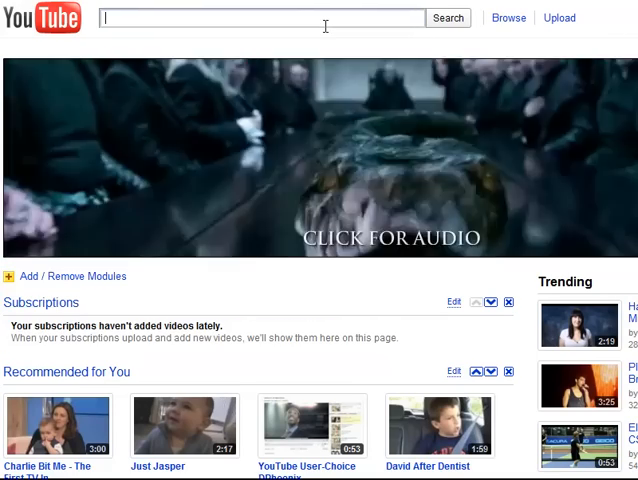
Search YouTube for dog training and scroll the results to find uploader eletendre1.
type("dog training")
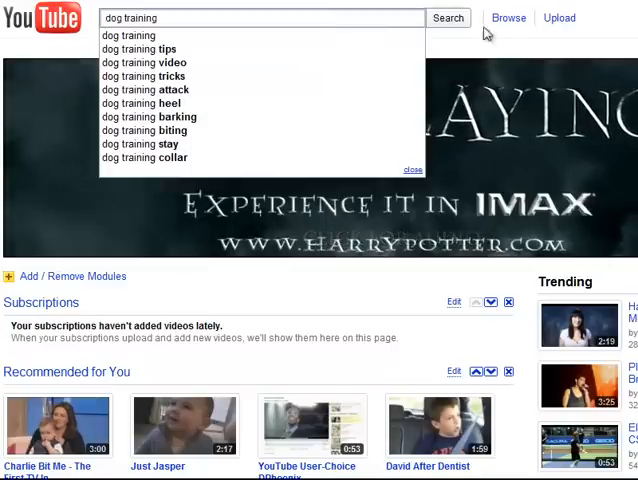
left_click(448, 18)
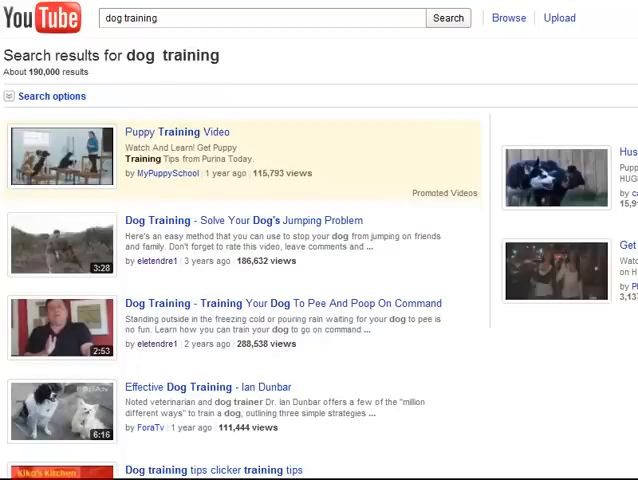
scroll("down", 3)
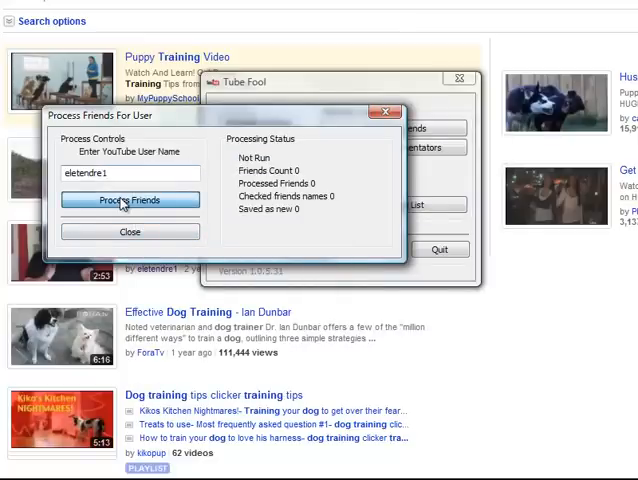
left_click(129, 200)
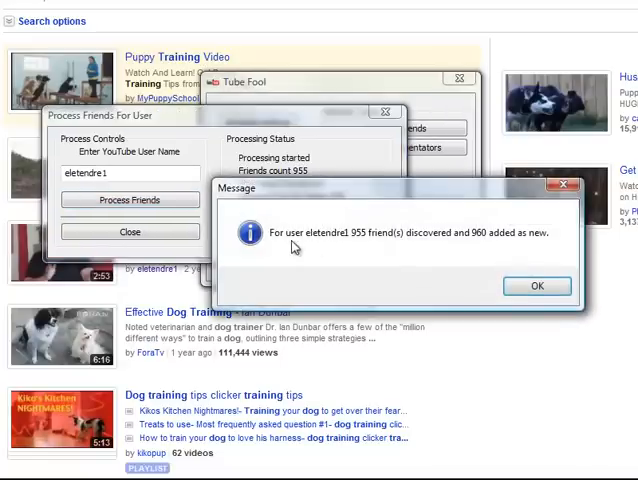
mouse_move(366, 233)
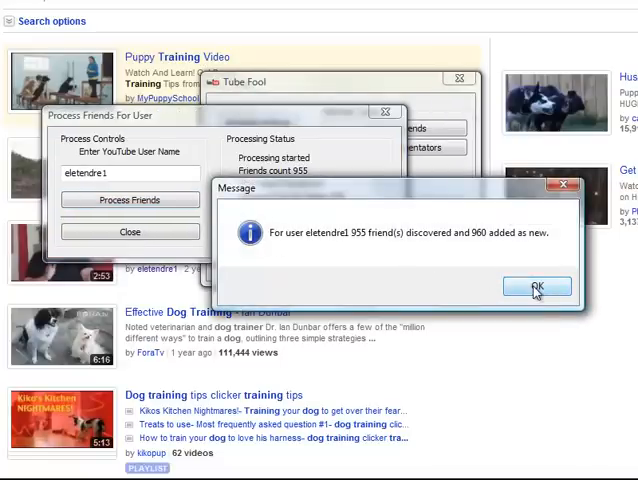
left_click(536, 287)
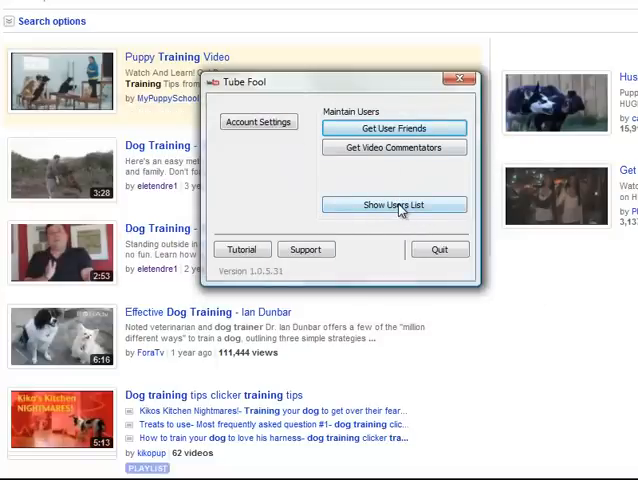
left_click(394, 204)
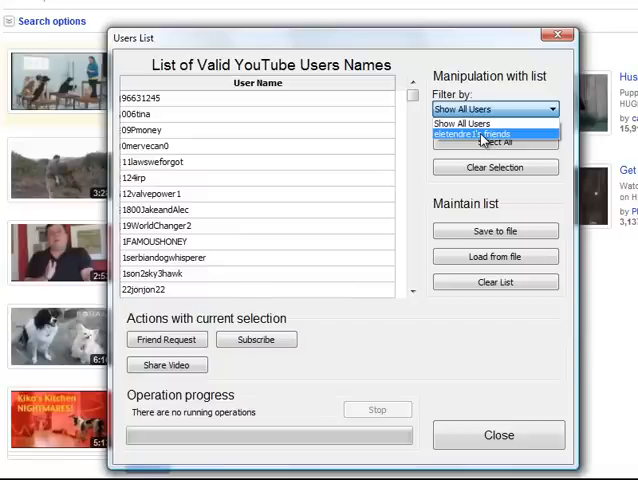
left_click(492, 134)
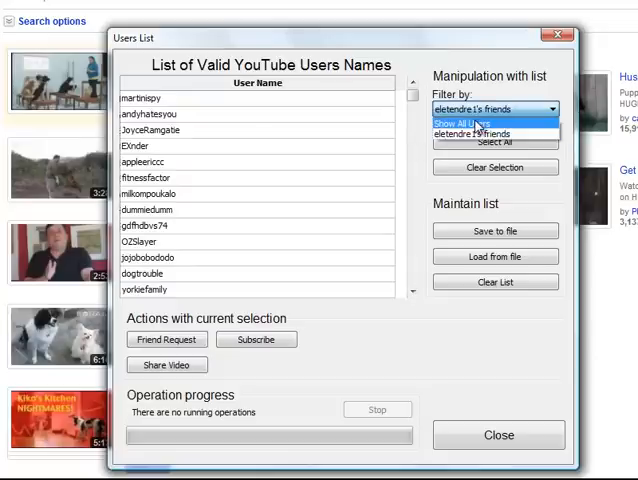
left_click(461, 123)
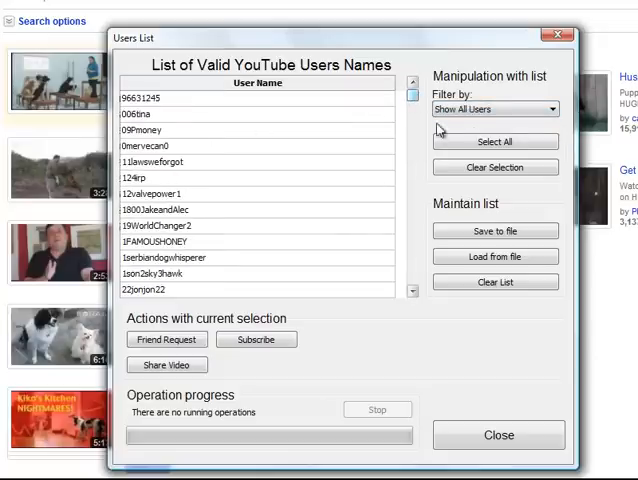
left_click(495, 141)
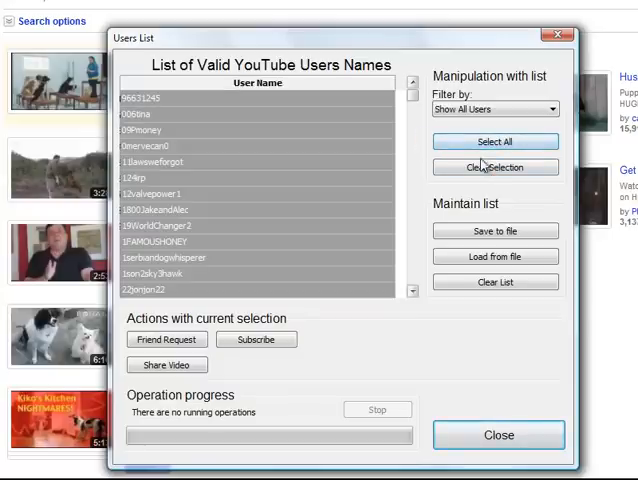
left_click(152, 193)
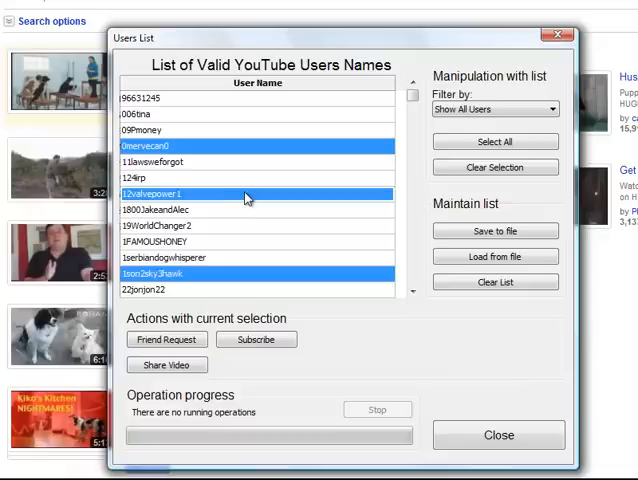
left_click(180, 145)
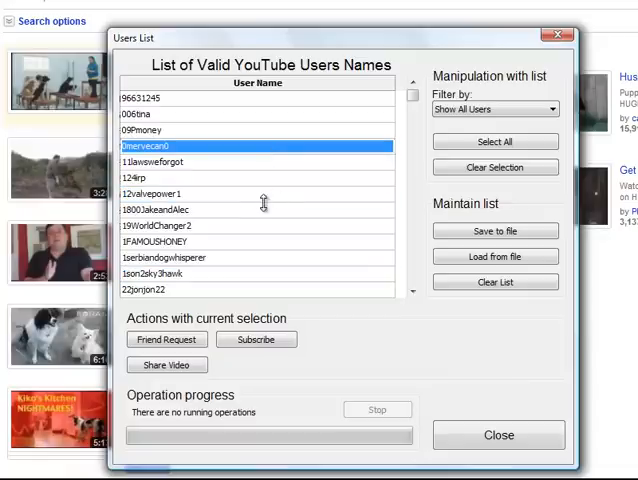
mouse_move(222, 211)
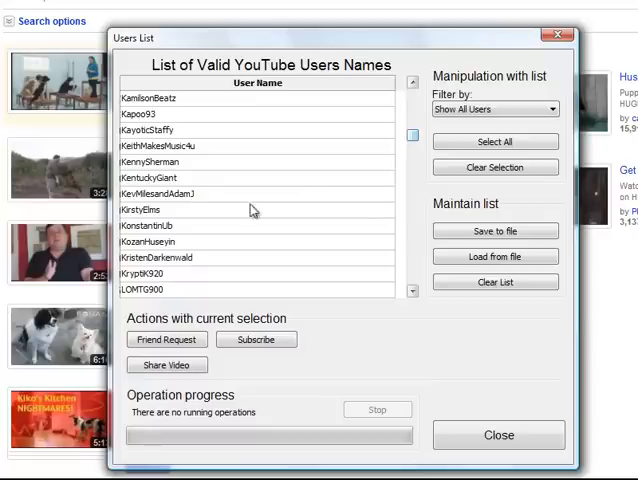
left_click(150, 209)
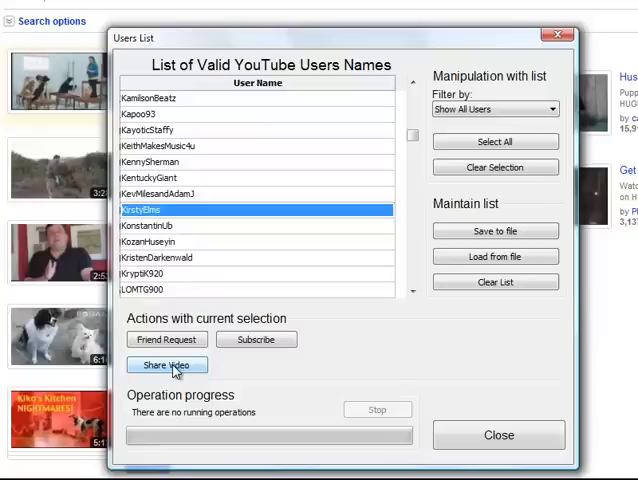
left_click(166, 365)
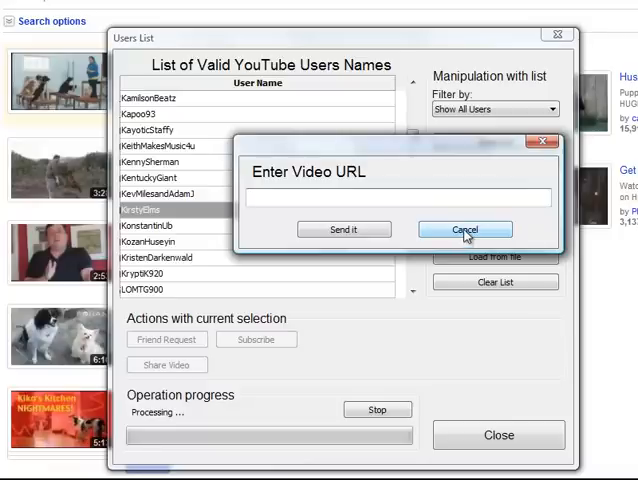
left_click(464, 229)
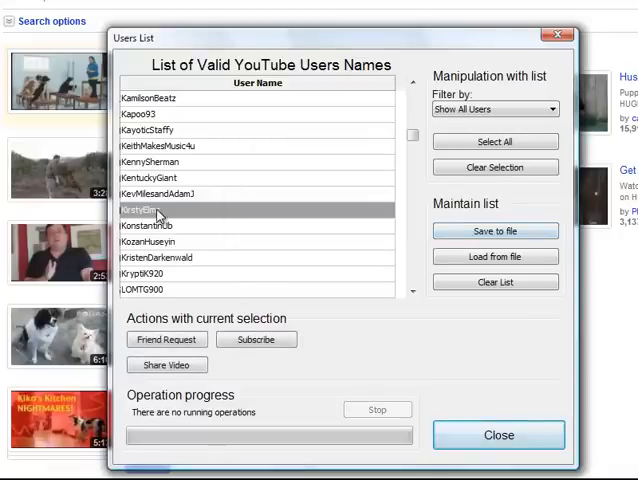
left_click(157, 211)
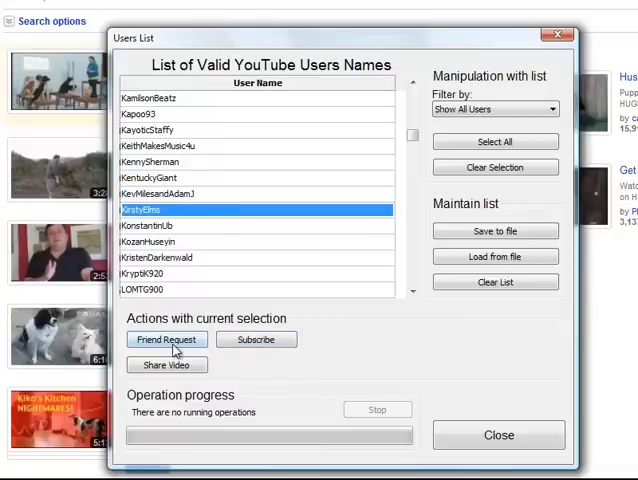
left_click(167, 339)
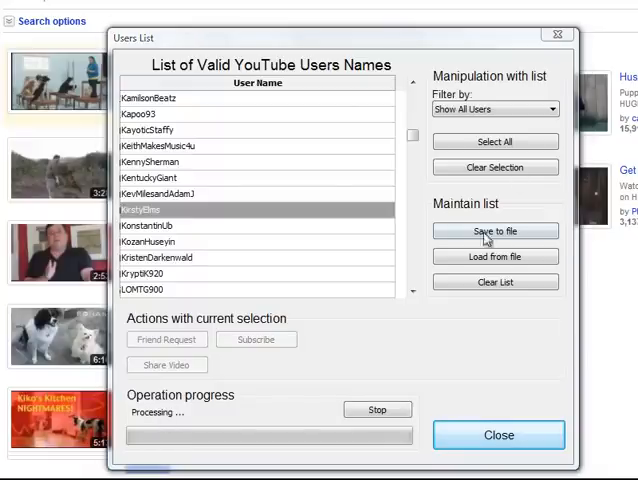
left_click(499, 434)
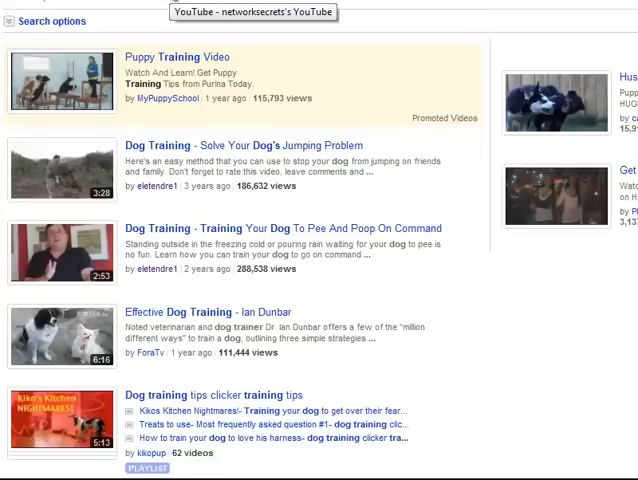
mouse_move(528, 455)
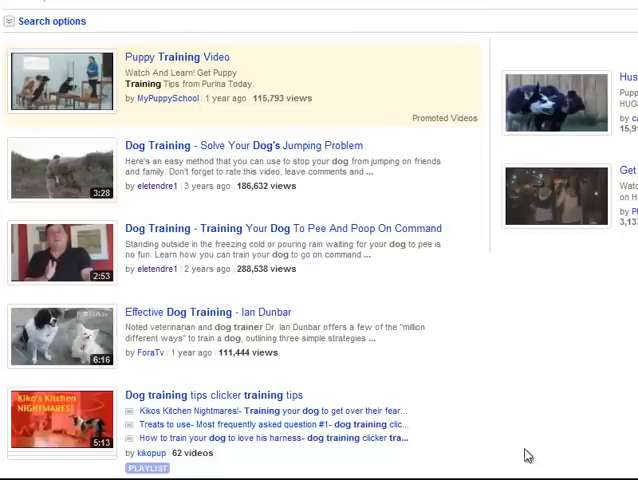
mouse_move(528, 455)
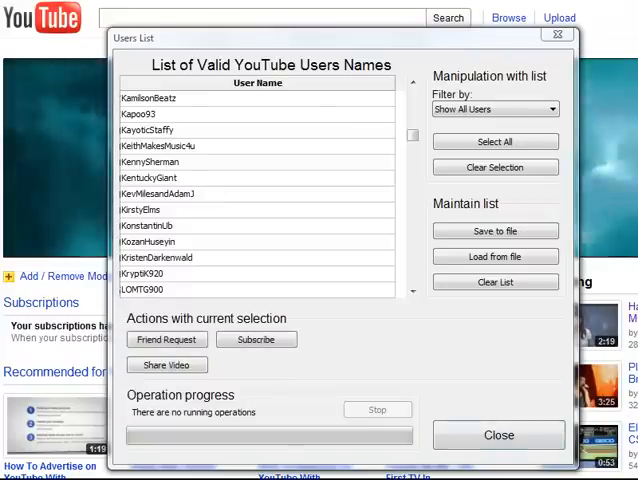
Enter youtube.com/user/KirstyElms in the browser address bar.
left_click(148, 210)
type("http://www.youtube.com/user/")
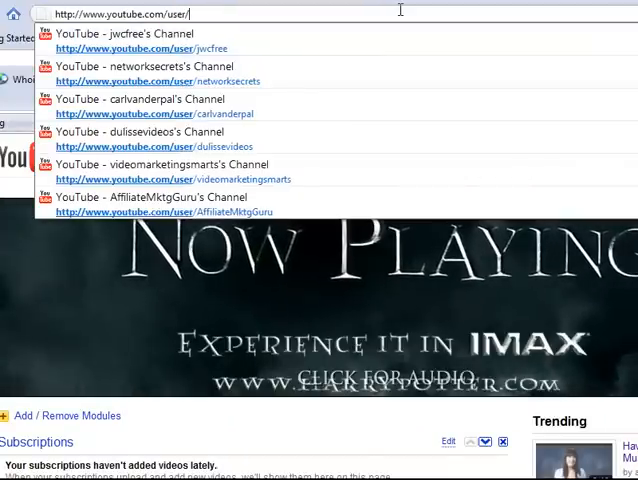
type("Kirst")
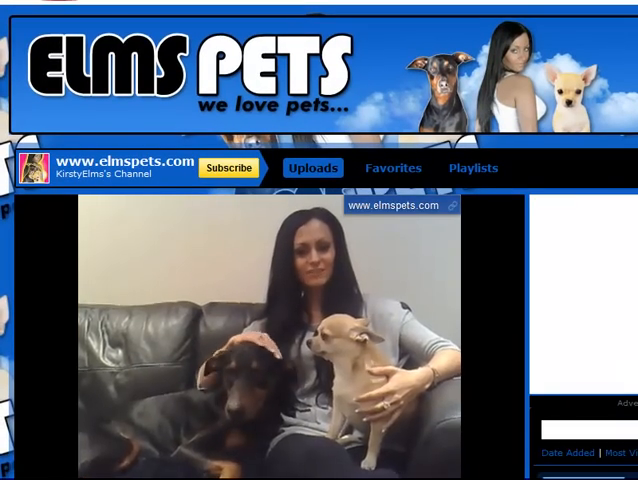
Scroll down KirstyElms's Elms Pets channel past the playing Chihuahua video.
scroll("down", 3)
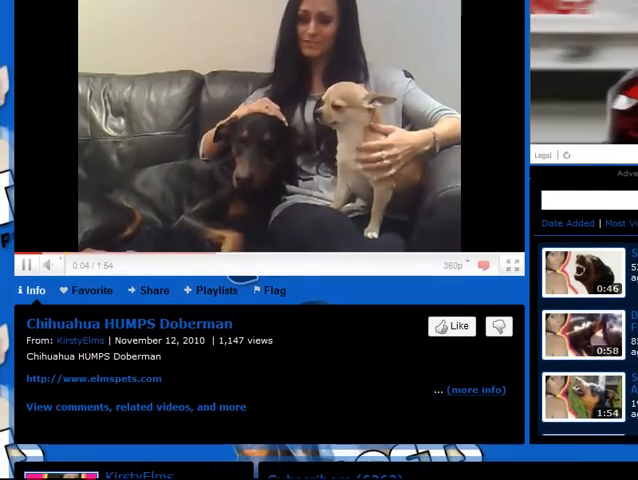
scroll("down", 3)
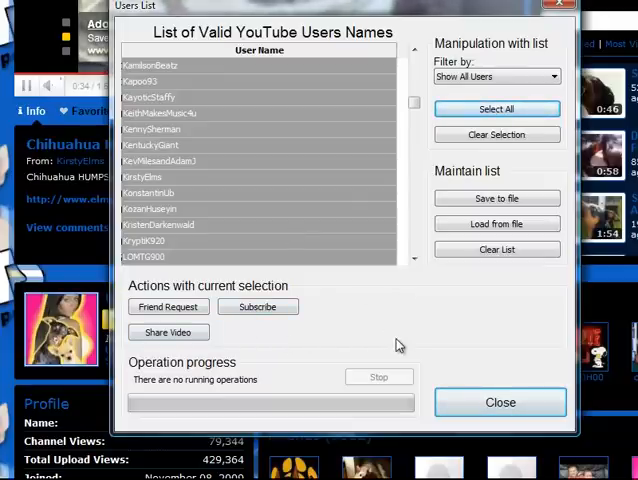
left_click(158, 225)
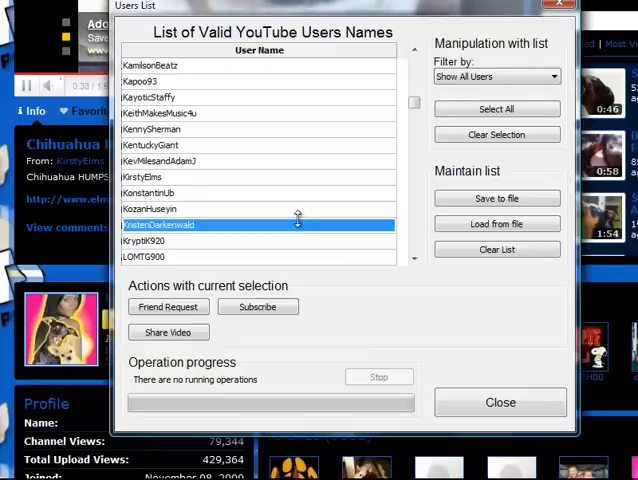
mouse_move(290, 216)
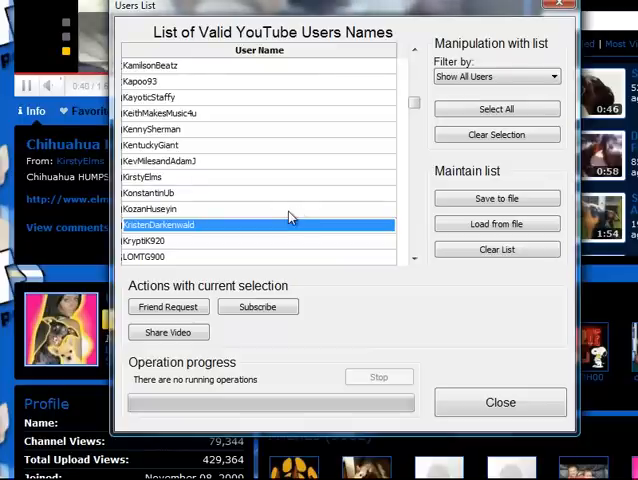